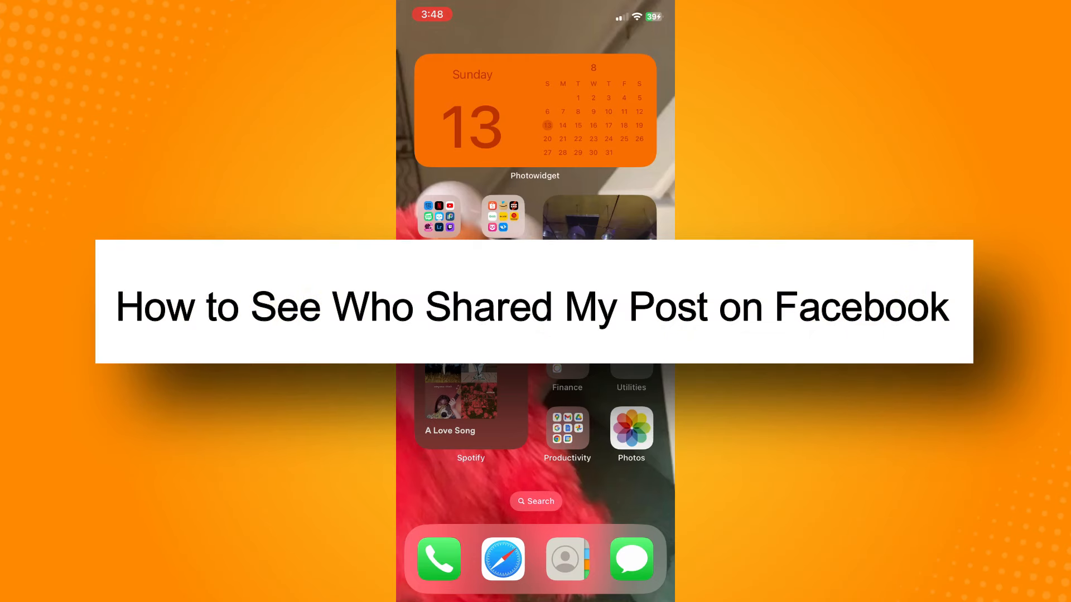
Launch Facebook from the Social Networking folder and scroll to the bottom of its Menu
left_click(502, 216)
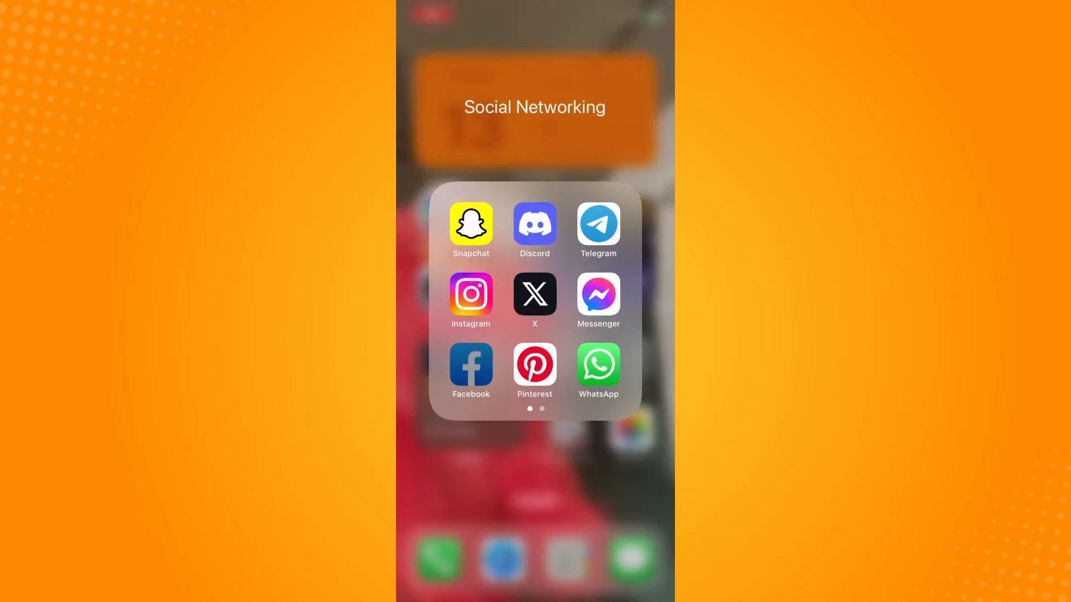
left_click(471, 365)
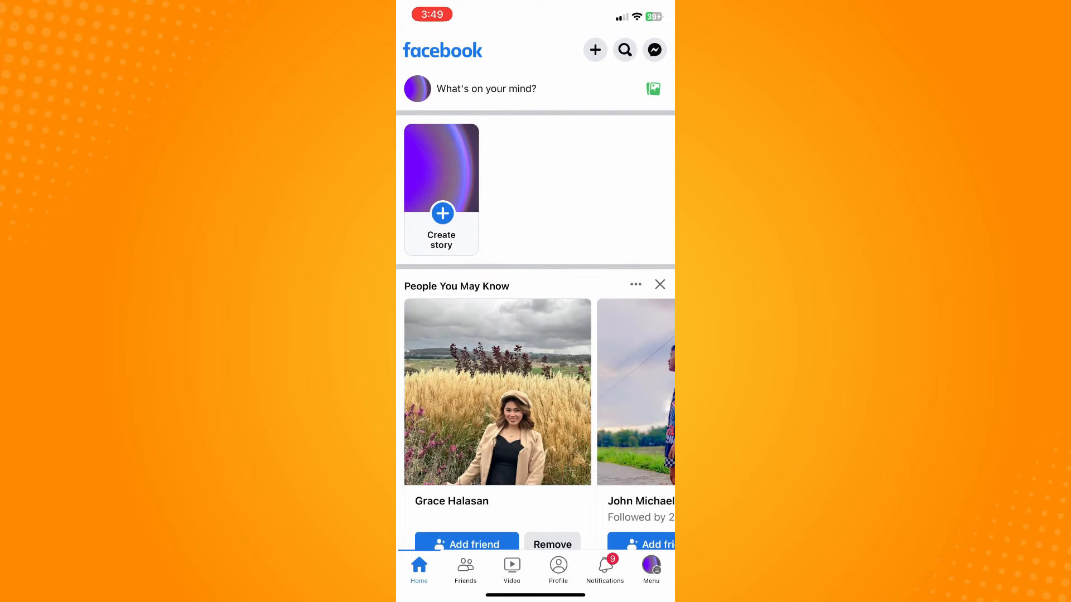
left_click(651, 570)
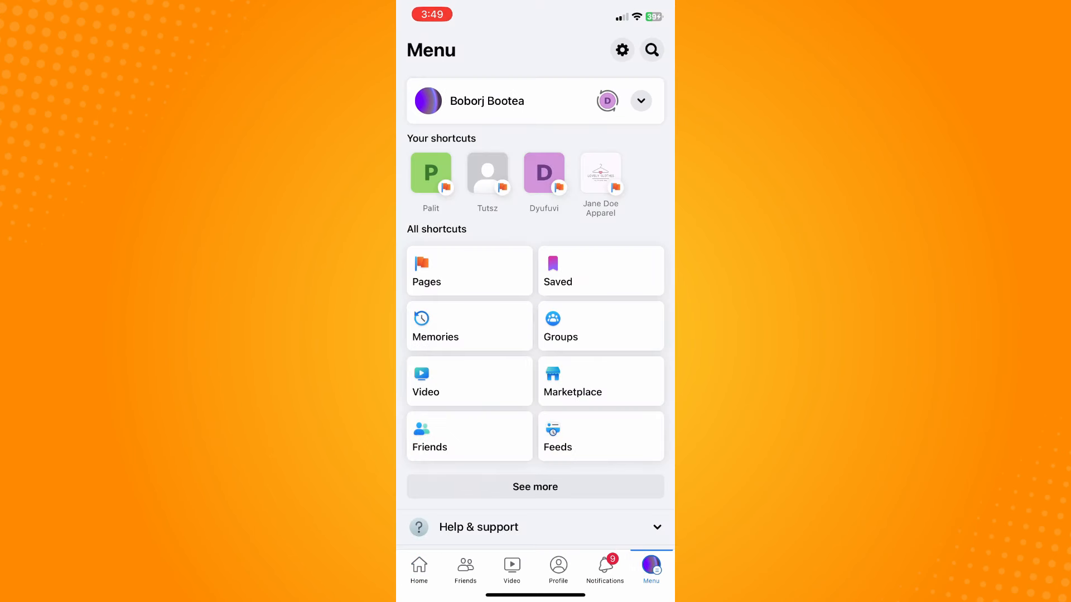
scroll("down", 3)
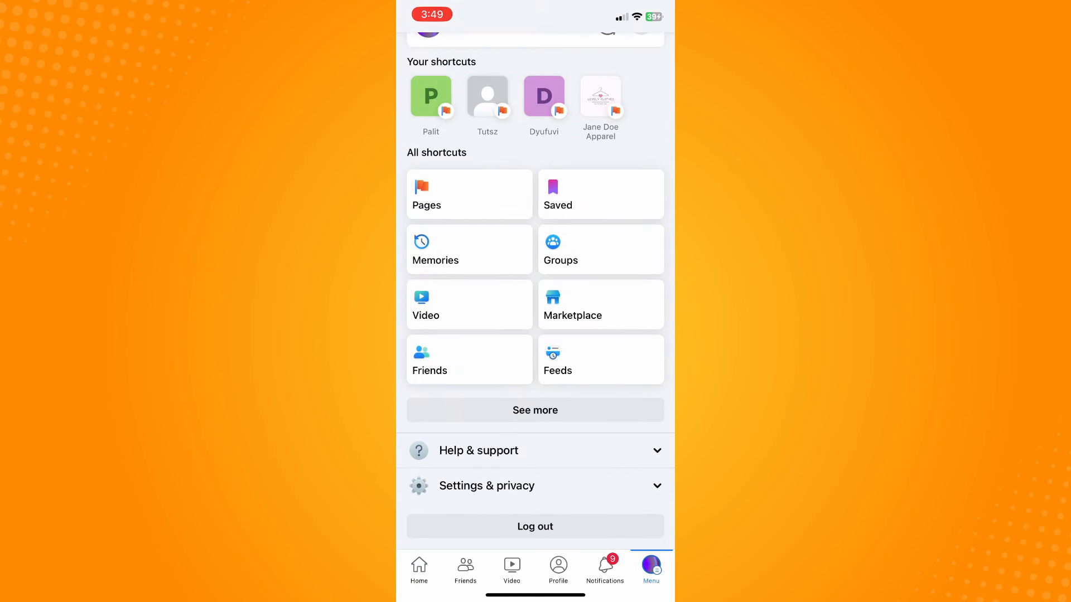
Open Settings & privacy and scroll down to the Preferences section
left_click(487, 485)
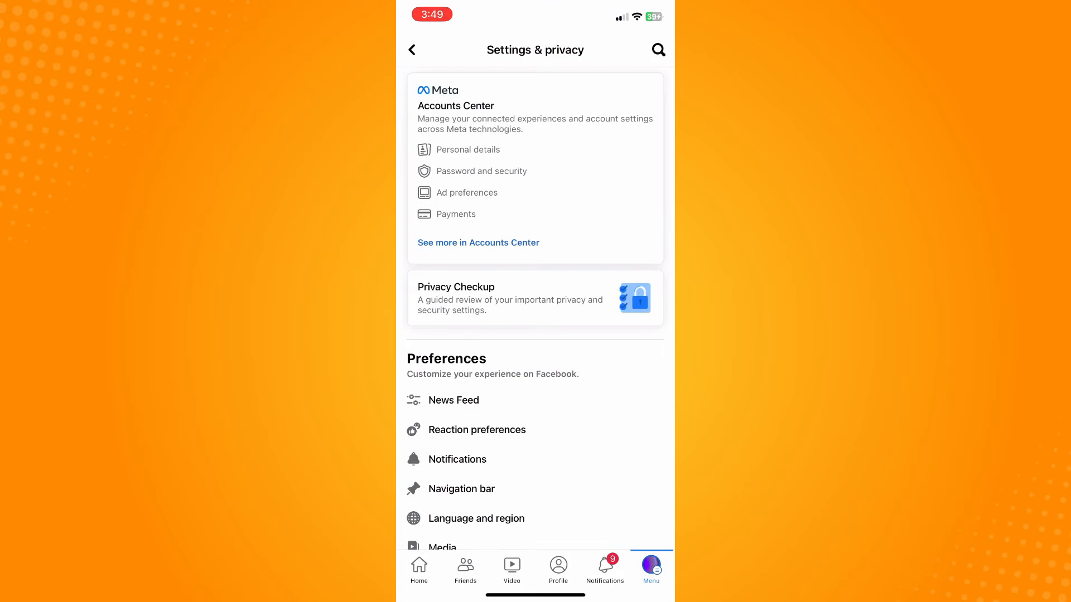
scroll("down", 3)
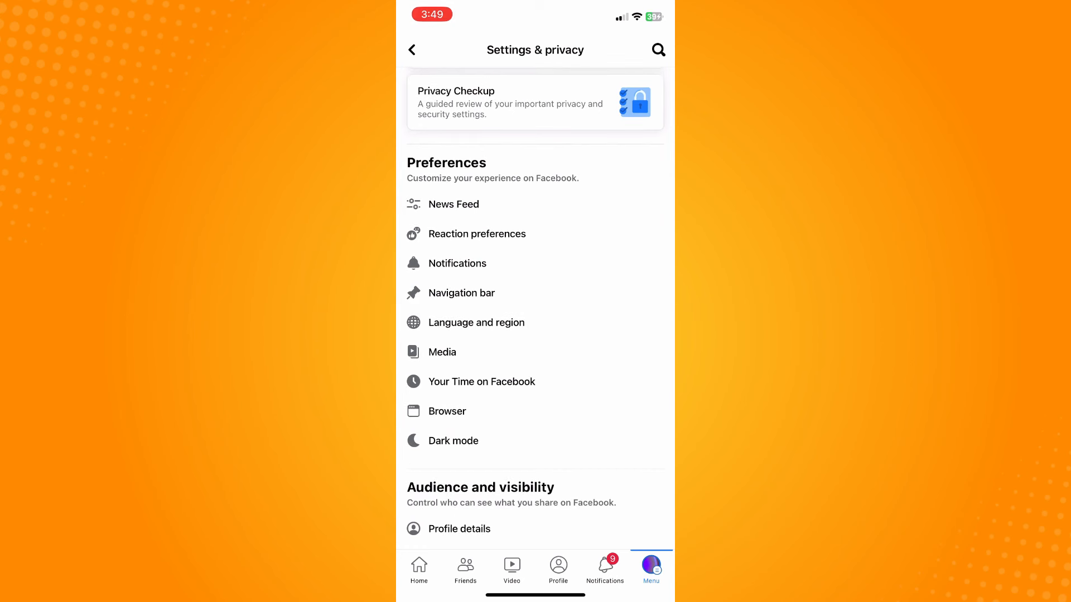
Open Notifications under Preferences and scroll to the notification types you receive
left_click(456, 263)
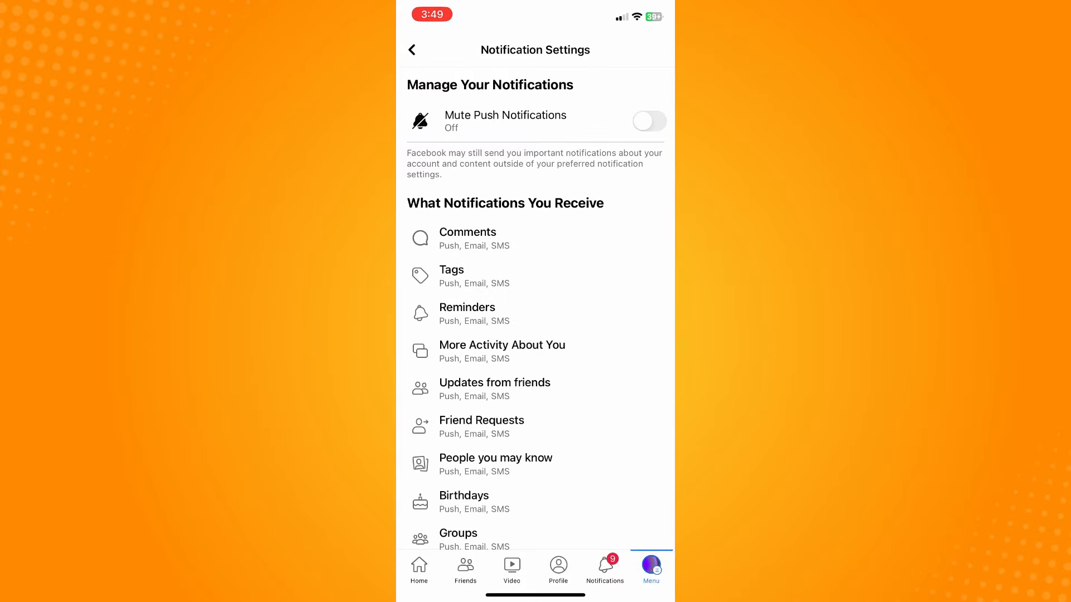
scroll("down", 3)
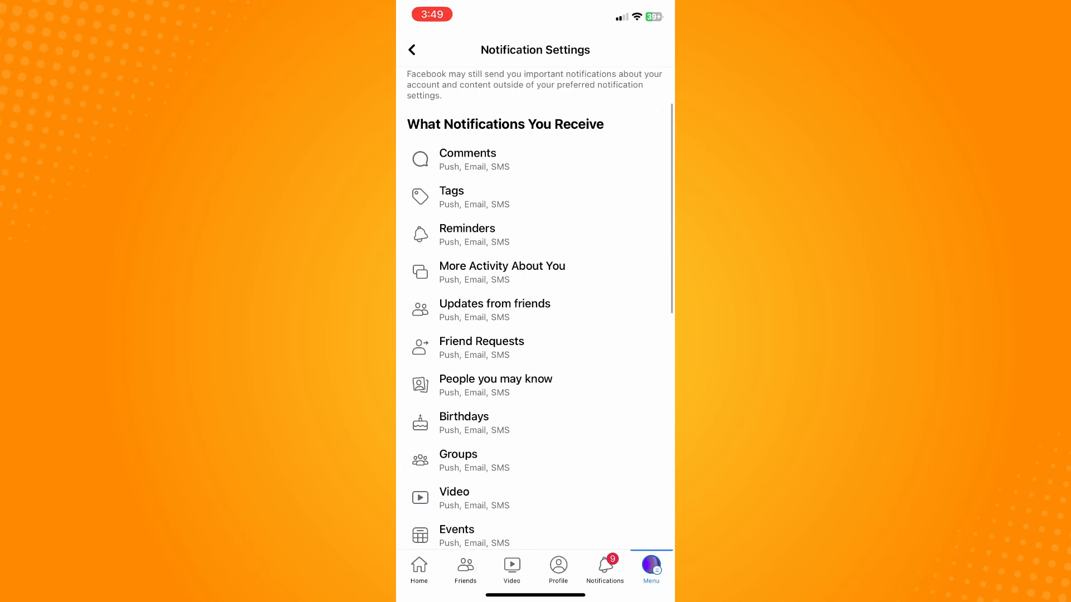
left_click(501, 272)
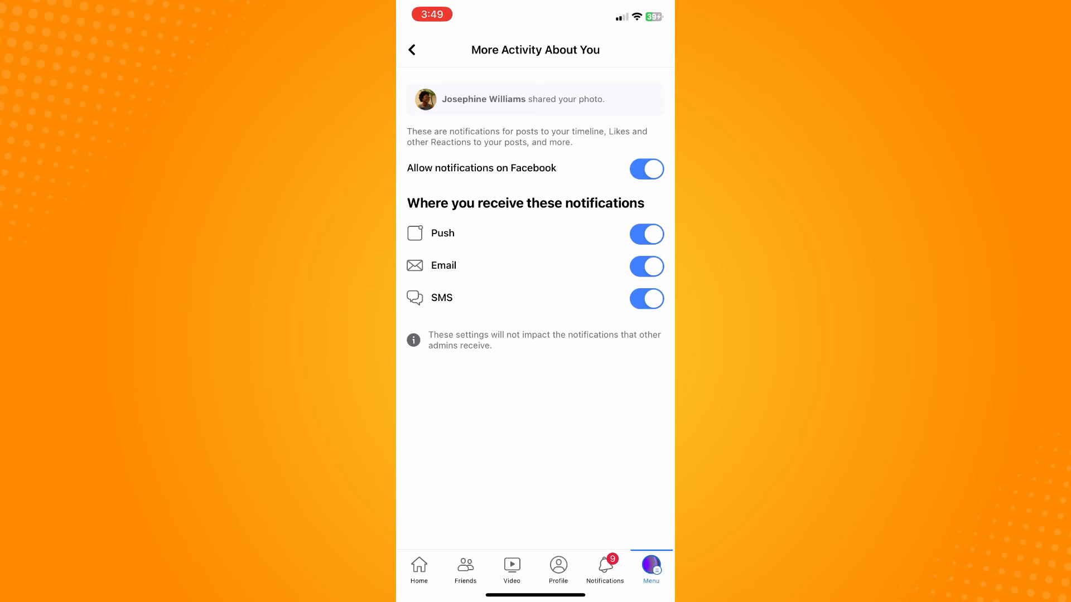
left_click(412, 49)
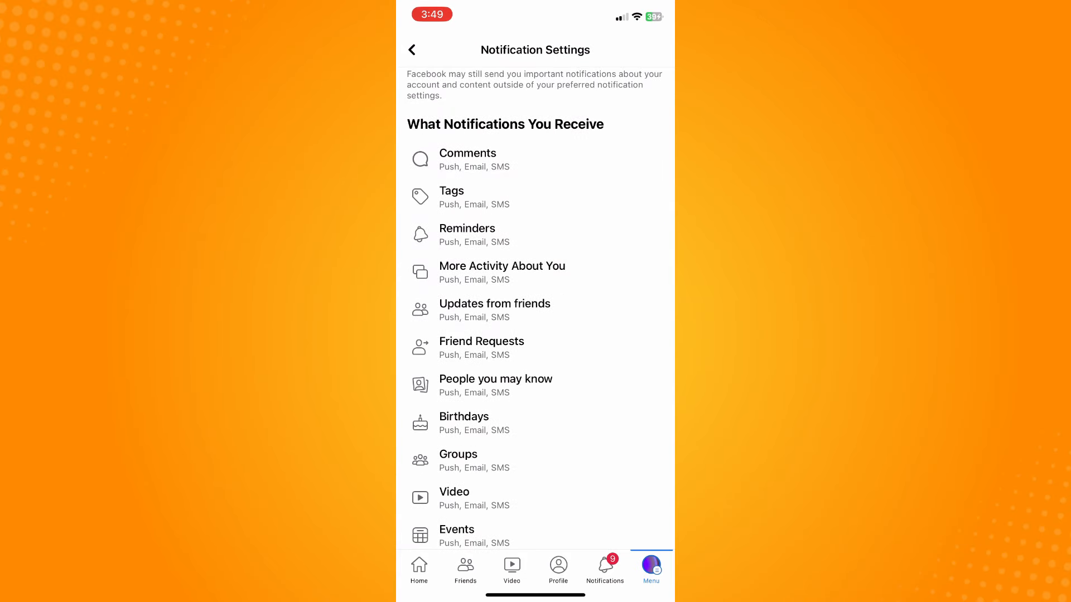
Switch to the Notifications tab and scroll through the recent notifications
left_click(603, 568)
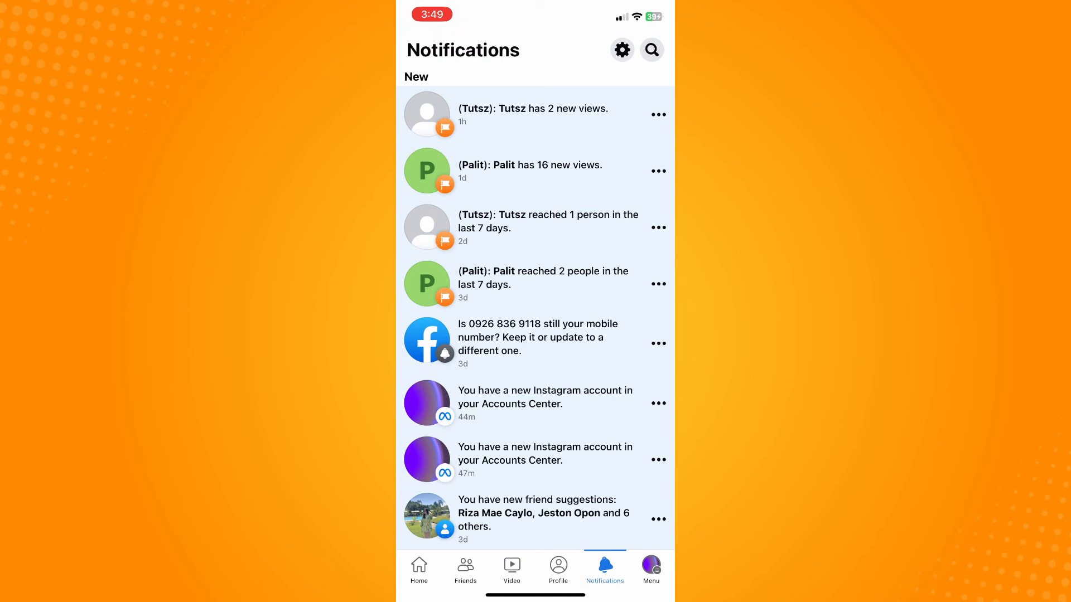
scroll("down", 3)
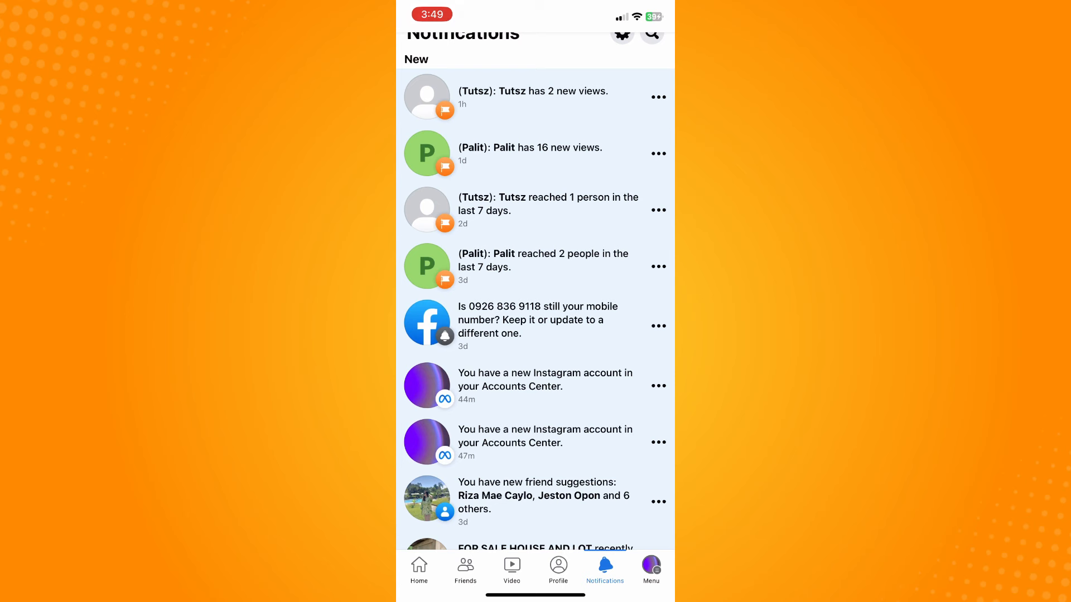